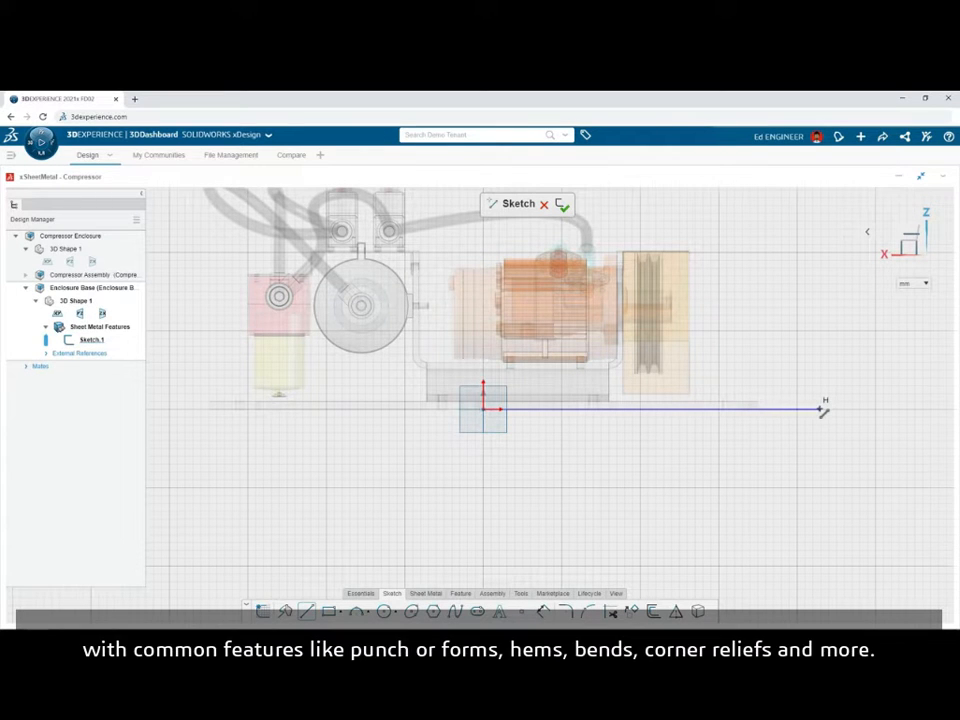
- Sketch the bottom line of the enclosure profile for the sheet metal base
drag(818, 408, 818, 215)
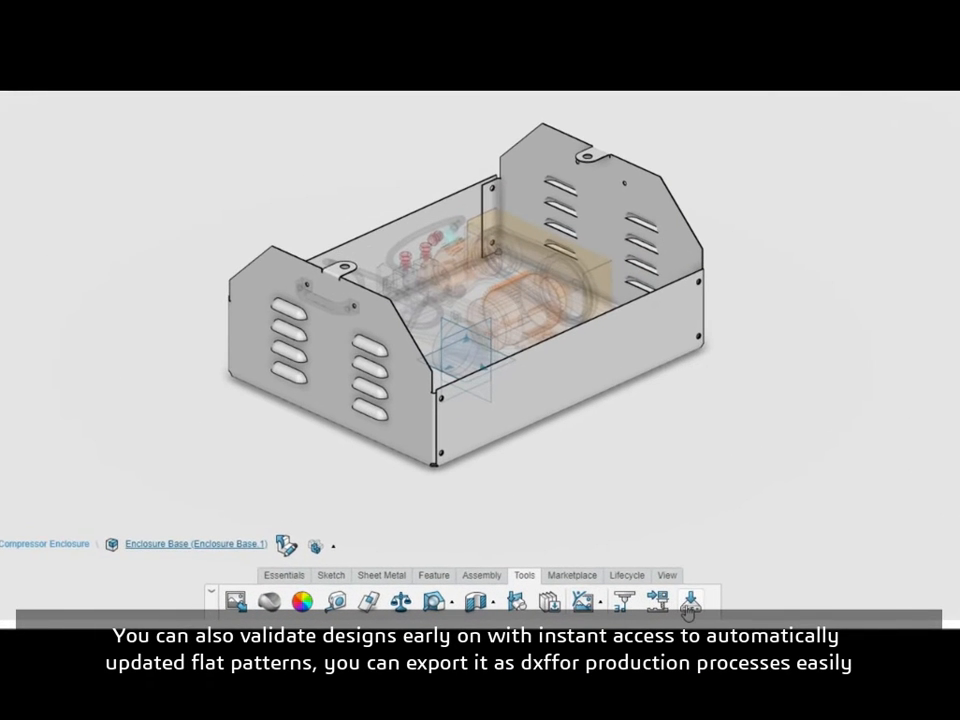
- Export the flat pattern as DXF to the My Files location and save it
click(690, 600)
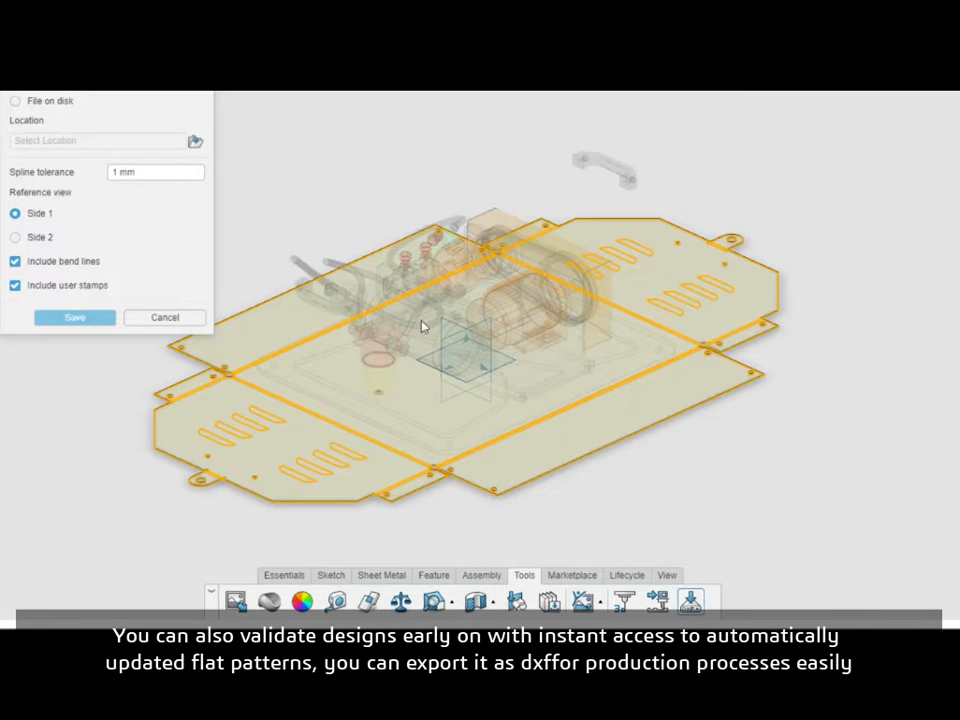
click(196, 140)
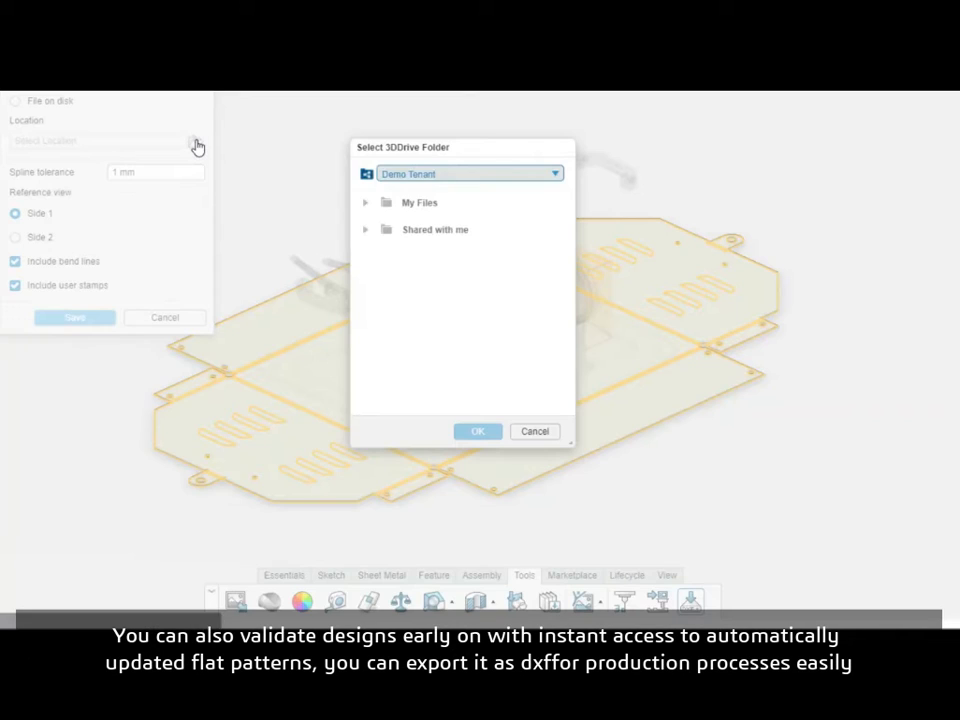
click(419, 202)
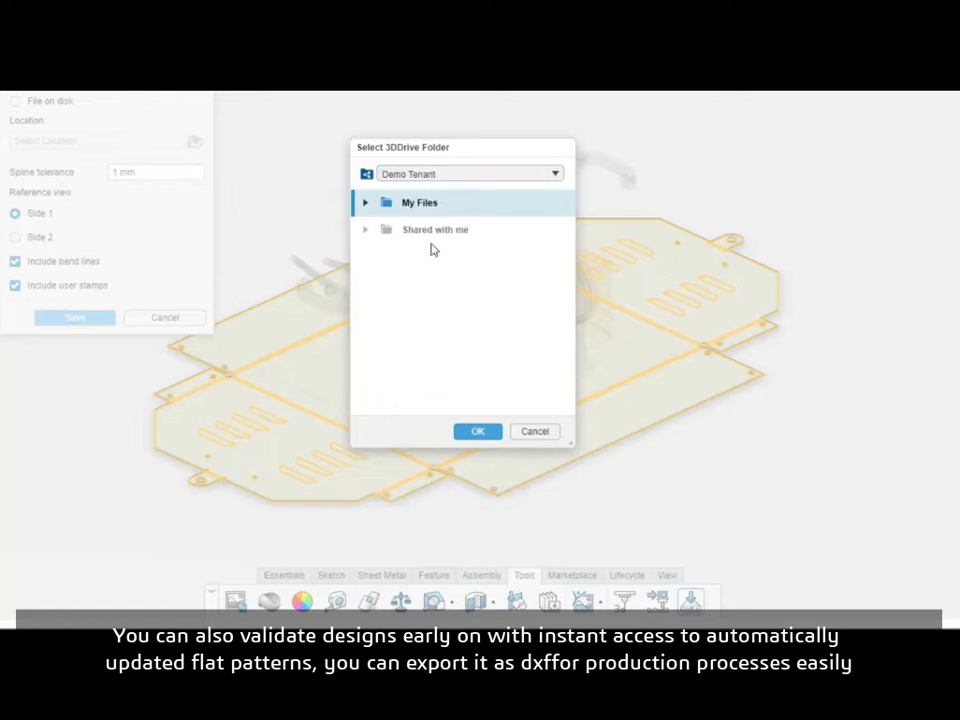
click(477, 431)
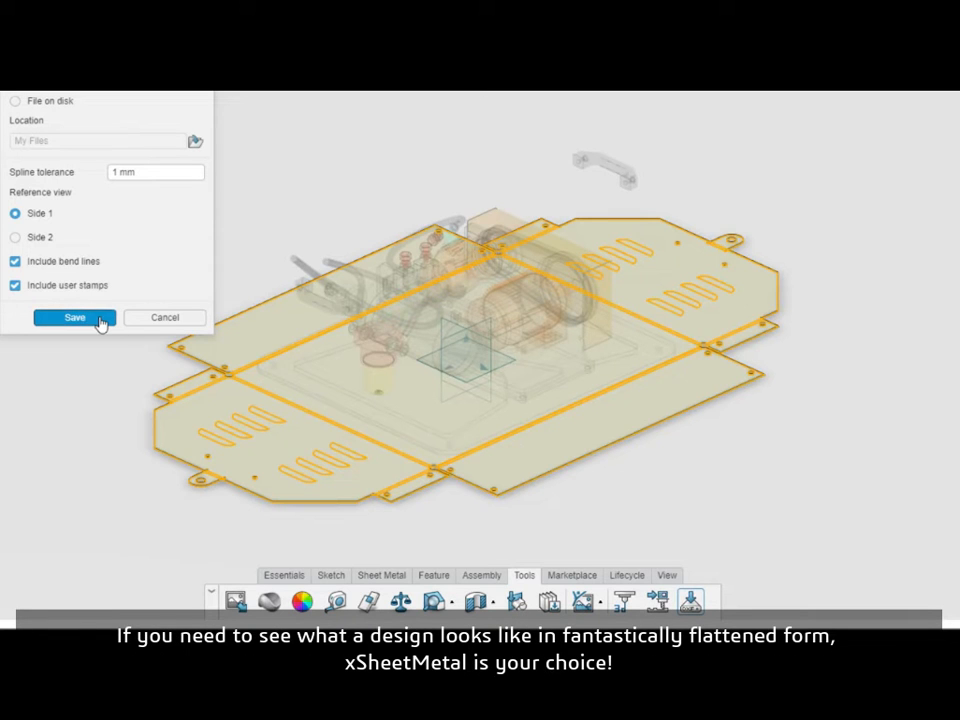
click(74, 317)
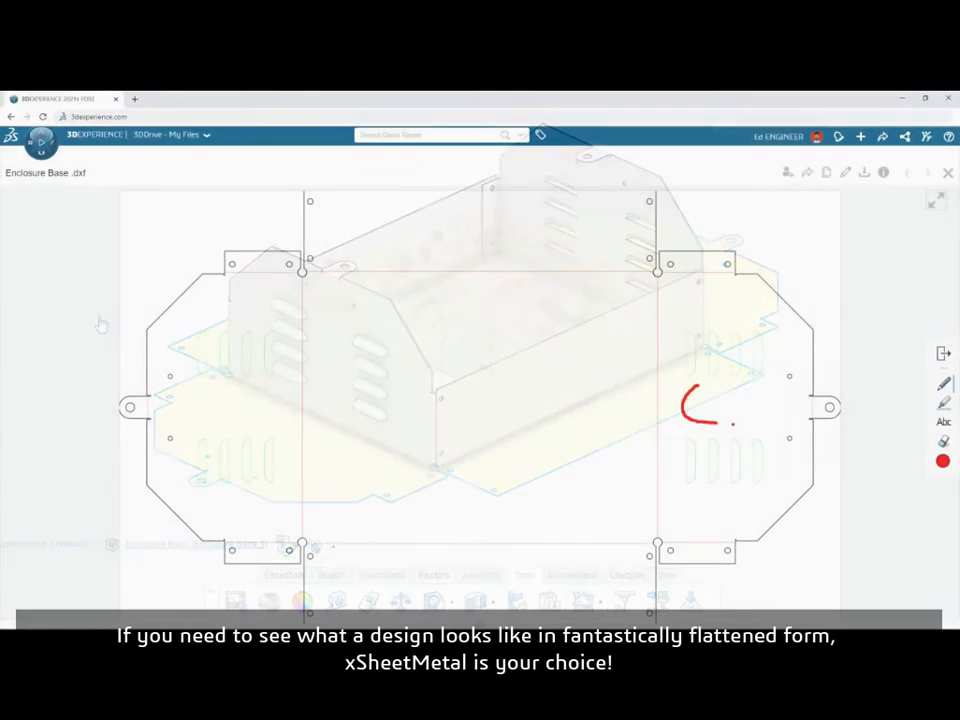